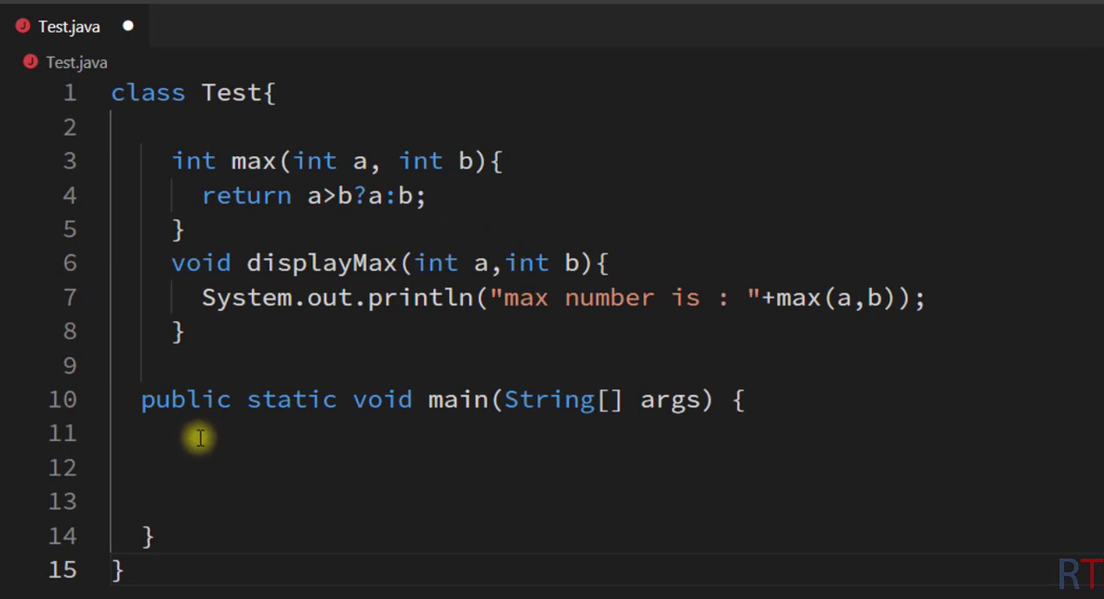
pyautogui.moveTo(205, 119)
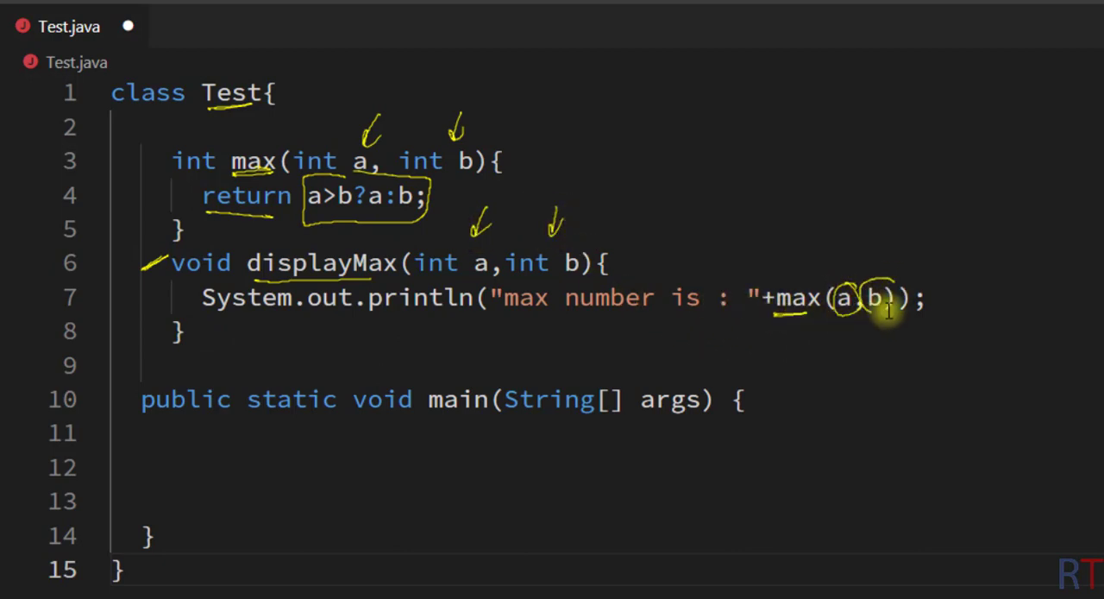
# Write 'Test t1 = new Test();' and 't1.displayMax(10,20);' inside main.
pyautogui.moveTo(854, 285); pyautogui.dragTo(543, 155)
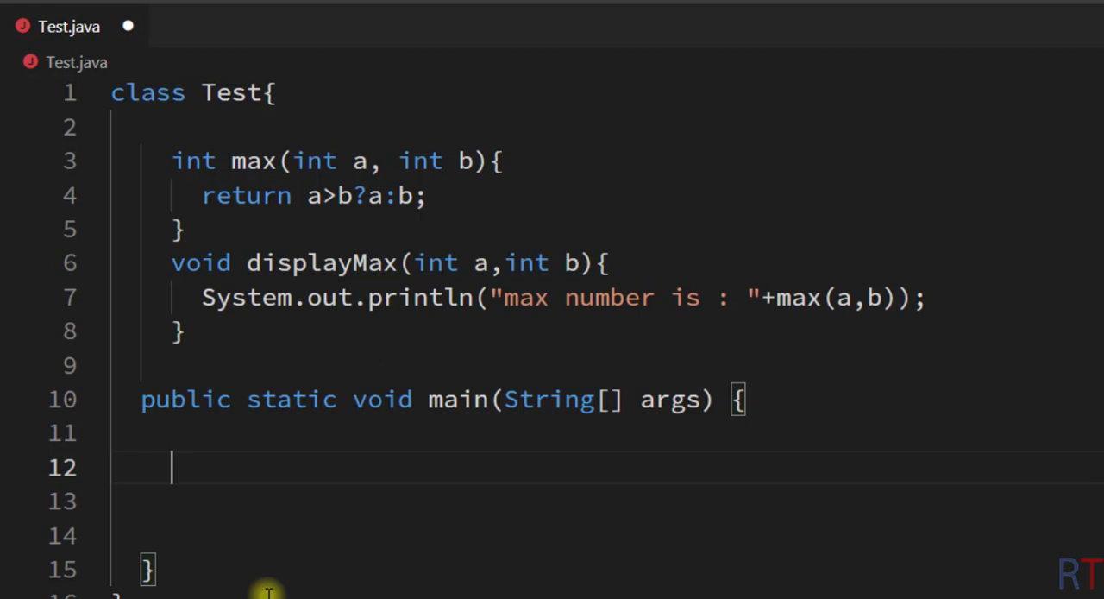
pyautogui.write('Test t1 =')
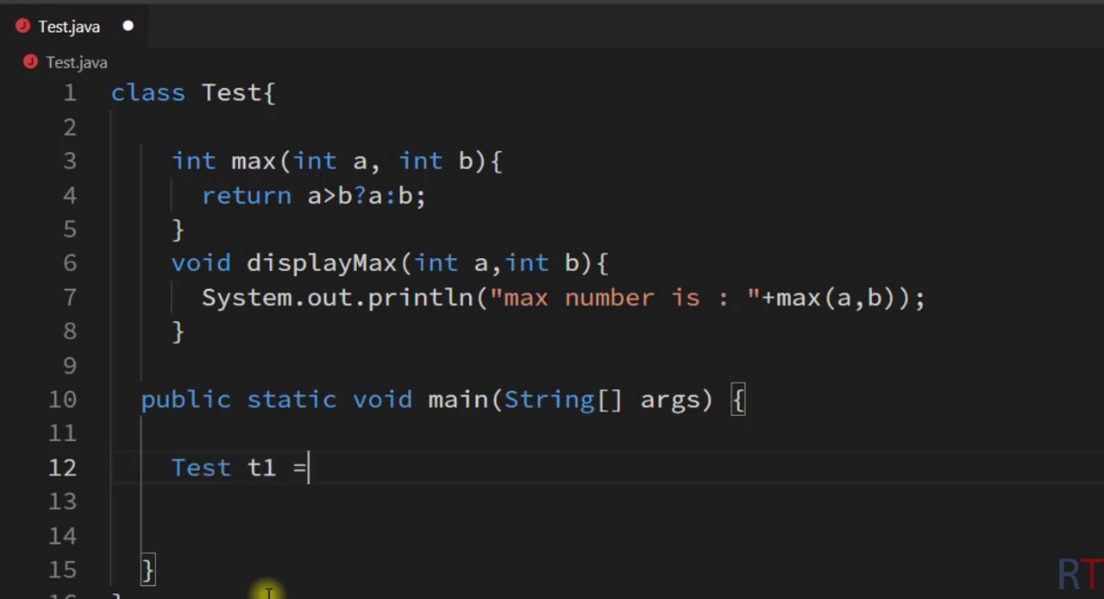
pyautogui.write('new Test();')
pyautogui.click(608, 502)
pyautogui.write('t1.')
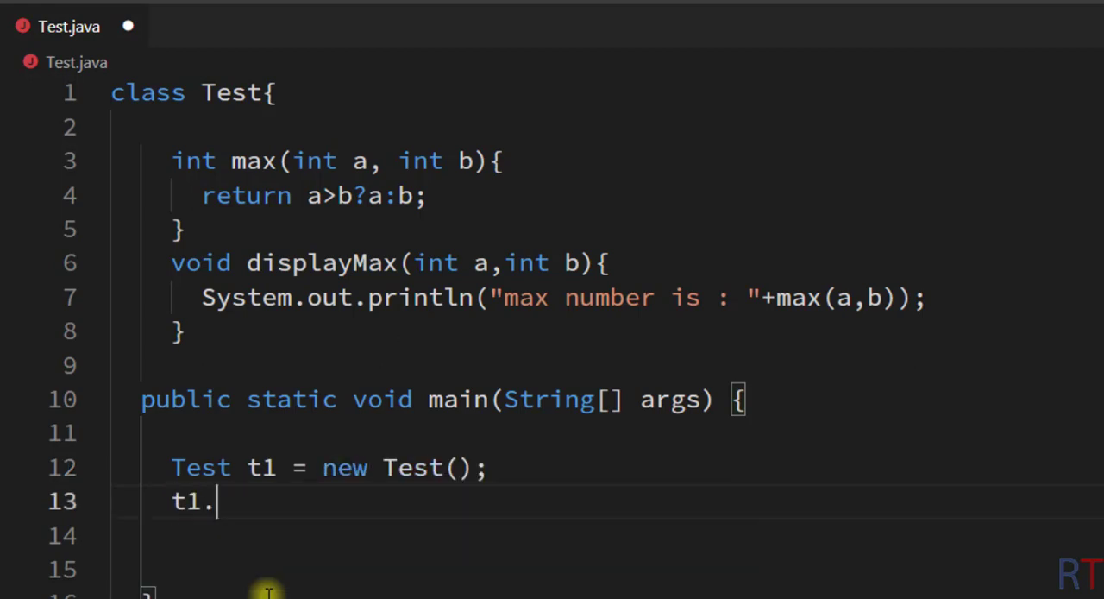
pyautogui.write('displayMax')
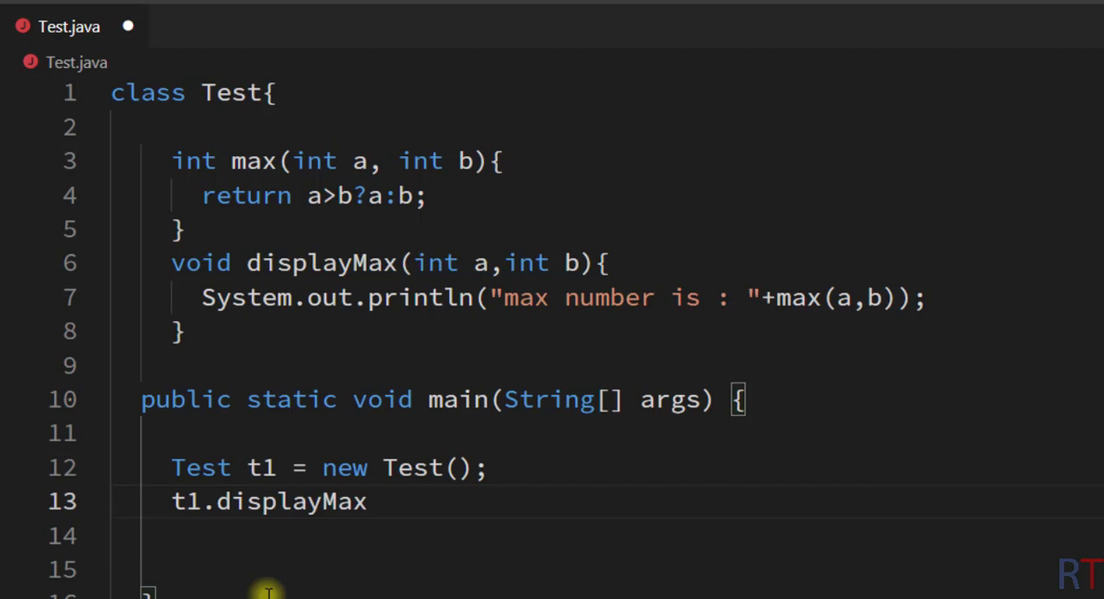
pyautogui.write('(10,20);')
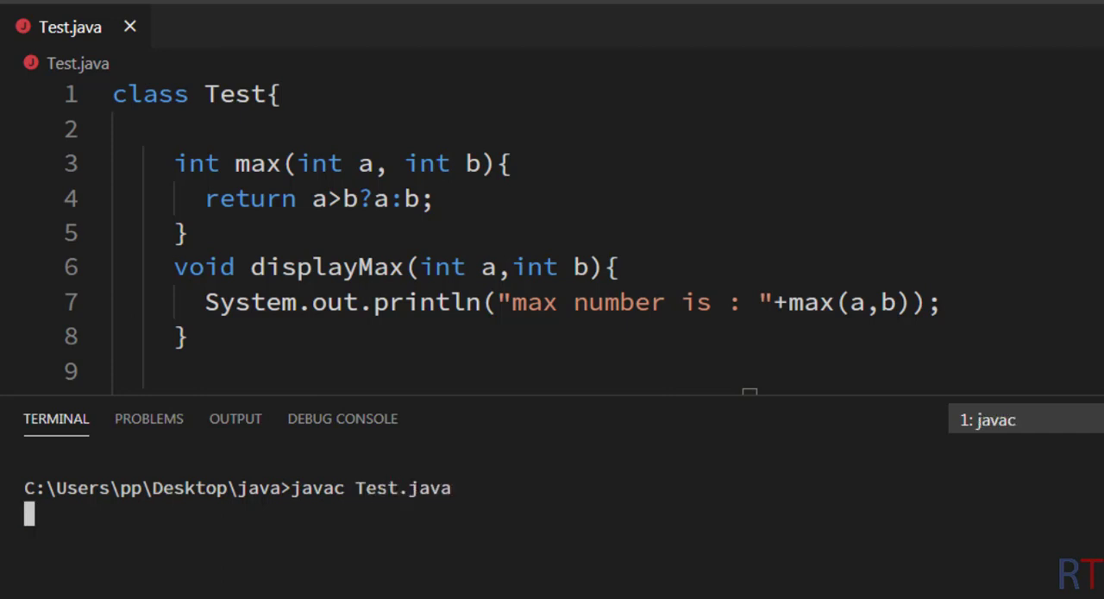
# Run 'java Test' in the terminal so it prints 'max number is : 20'.
pyautogui.write('java Test')
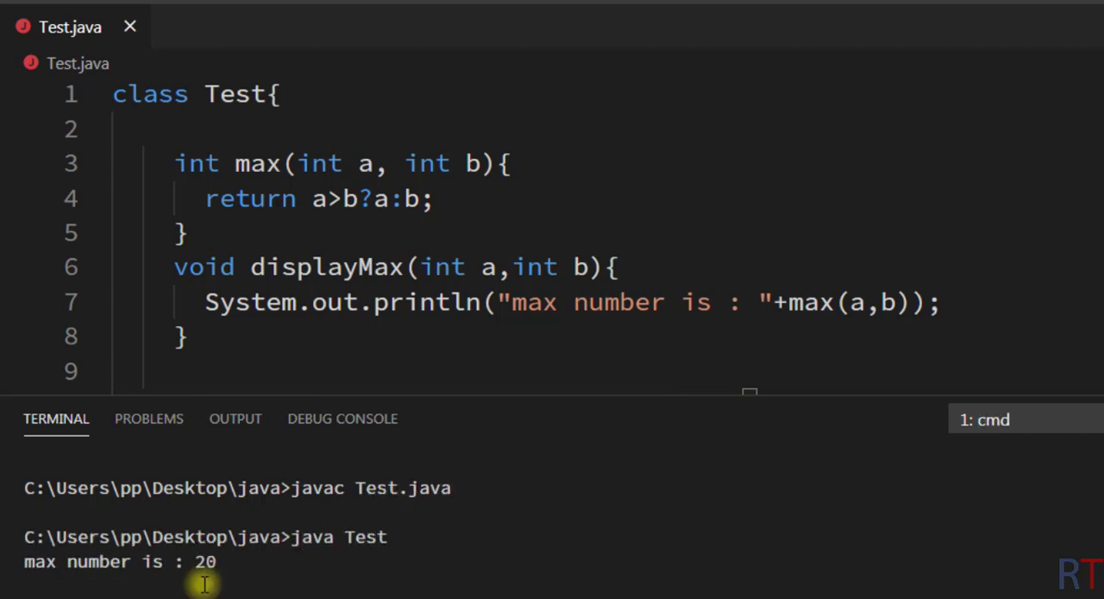